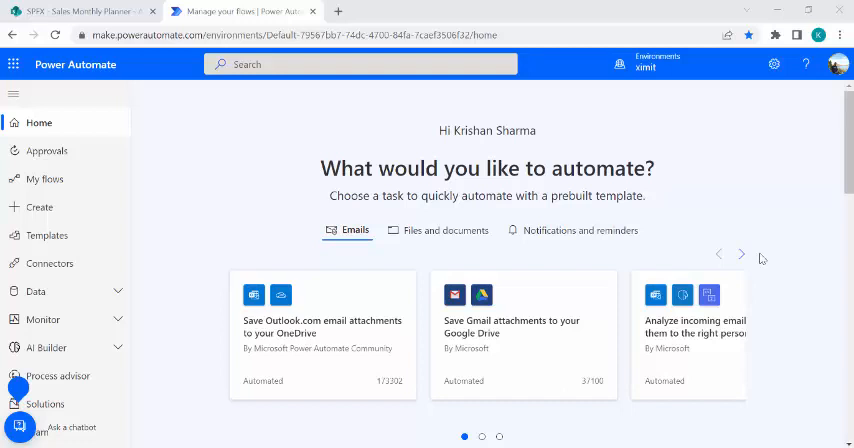
mouse_move(755, 205)
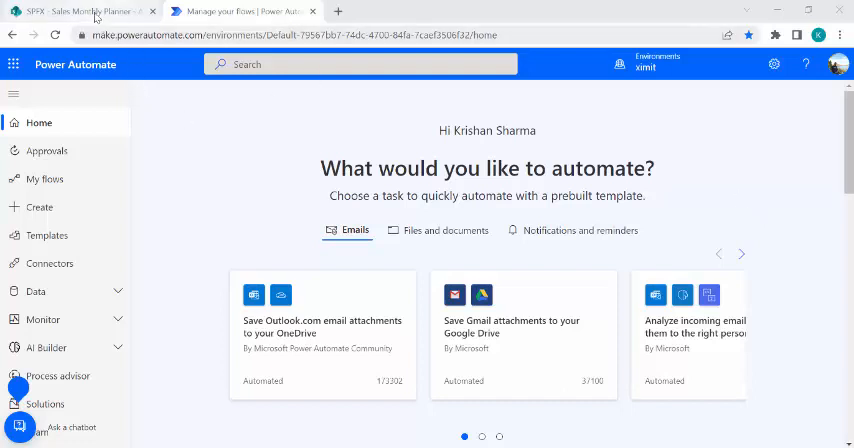
Switch to the SPFX - Sales Monthly Planner list showing the Campaign item.
click(80, 11)
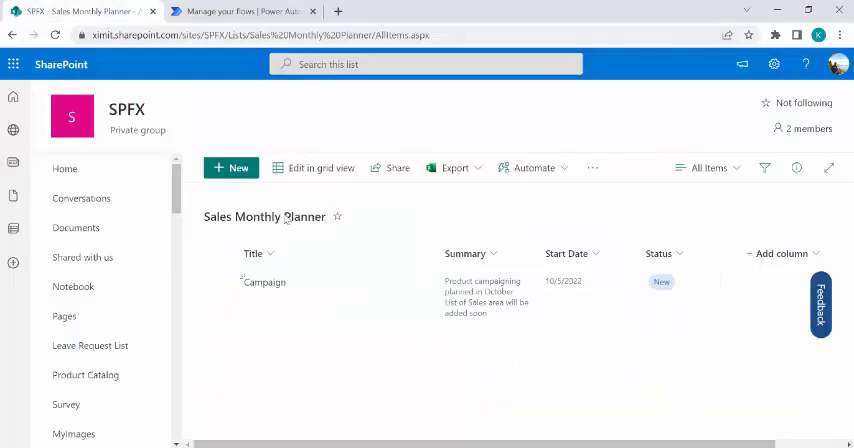
mouse_move(312, 233)
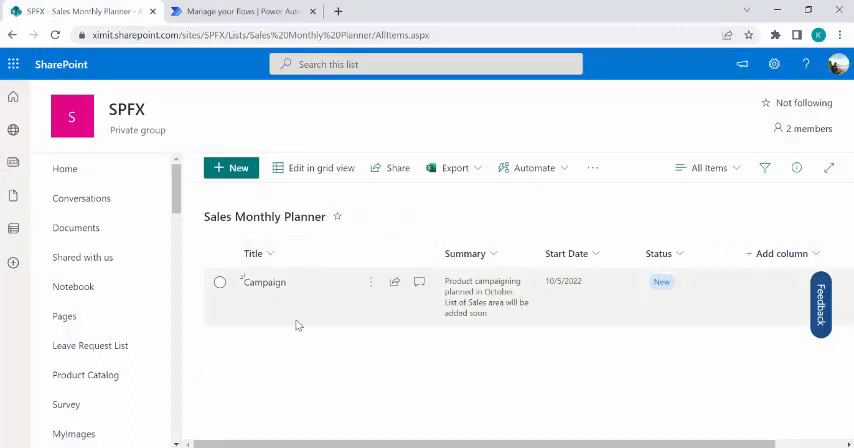
mouse_move(247, 335)
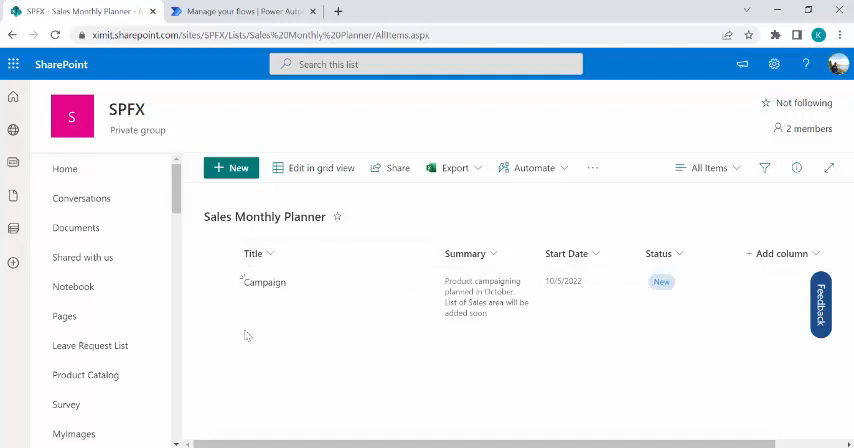
mouse_move(490, 330)
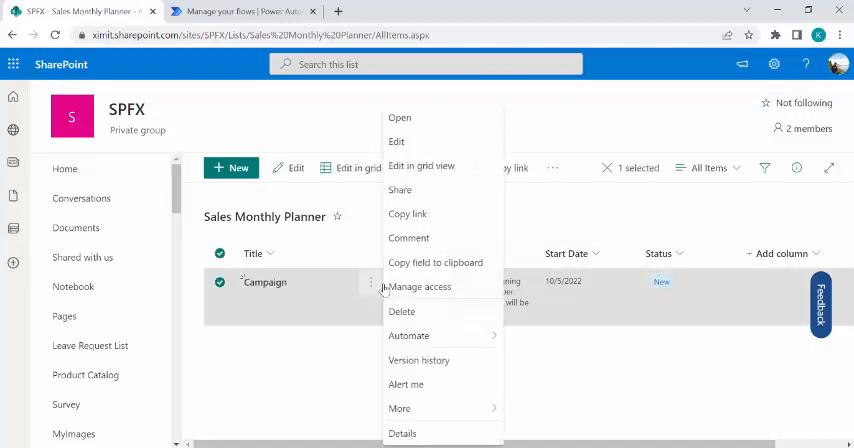
Open the Campaign item's version history listing versions 1.0 through 4.0.
click(419, 360)
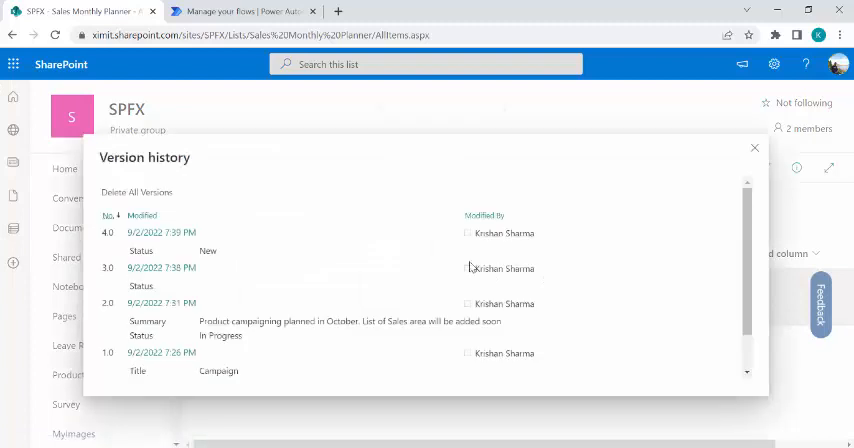
mouse_move(209, 309)
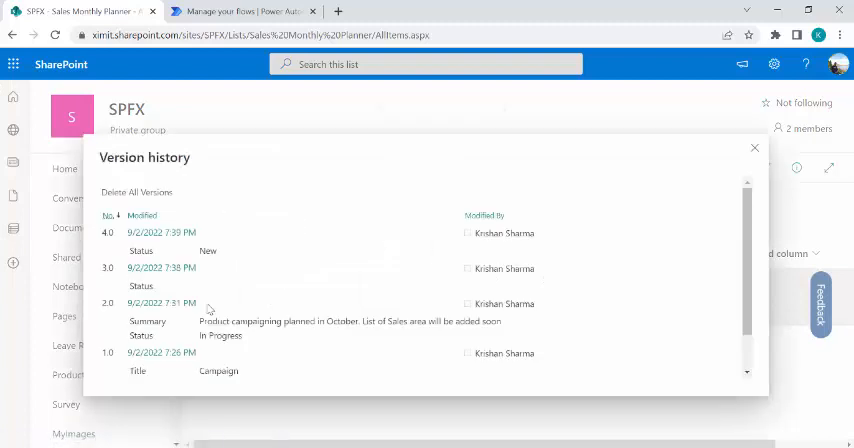
mouse_move(295, 255)
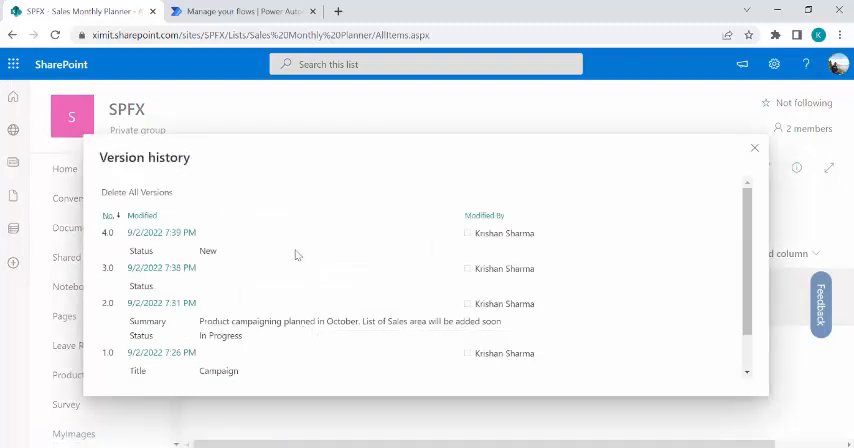
mouse_move(393, 325)
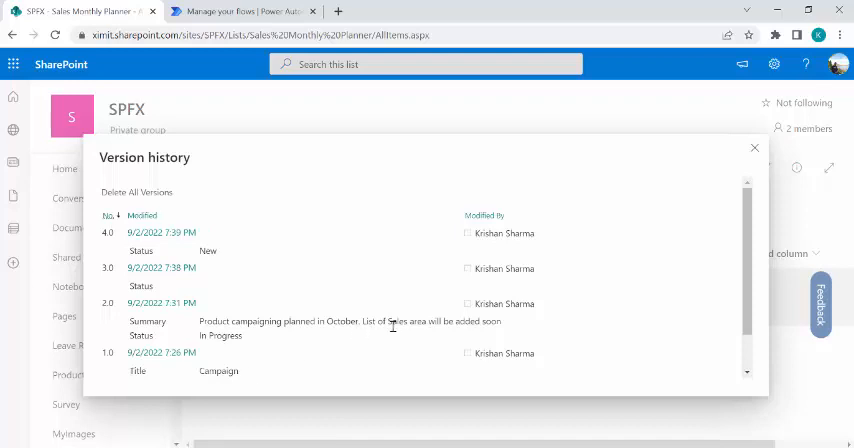
mouse_move(483, 219)
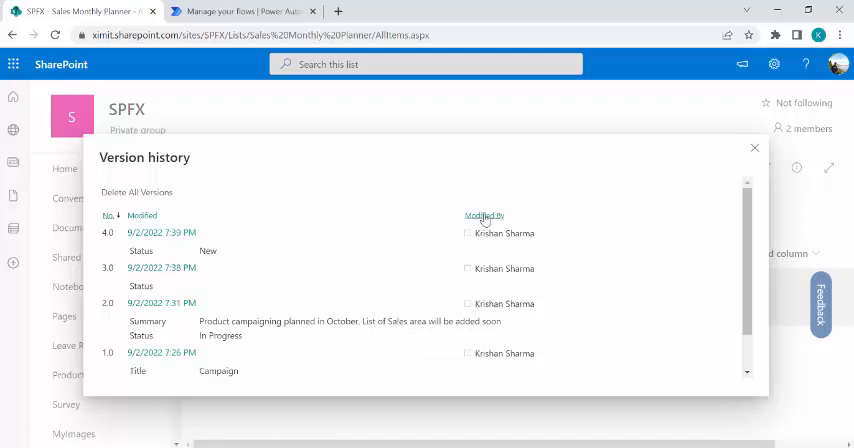
mouse_move(513, 218)
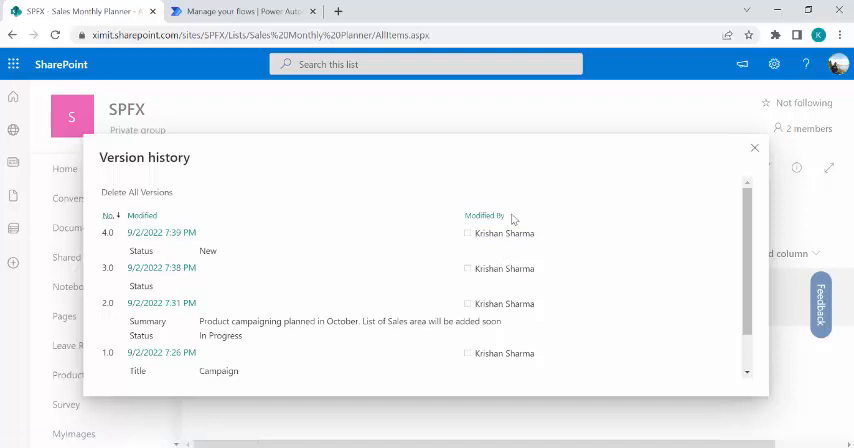
mouse_move(571, 174)
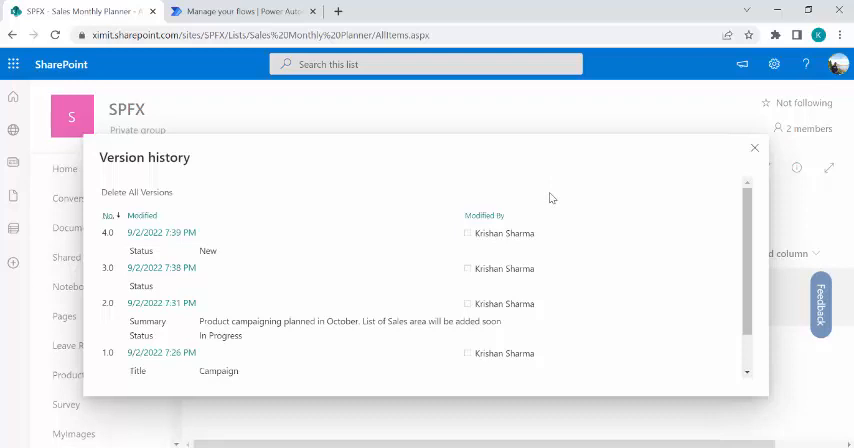
mouse_move(500, 176)
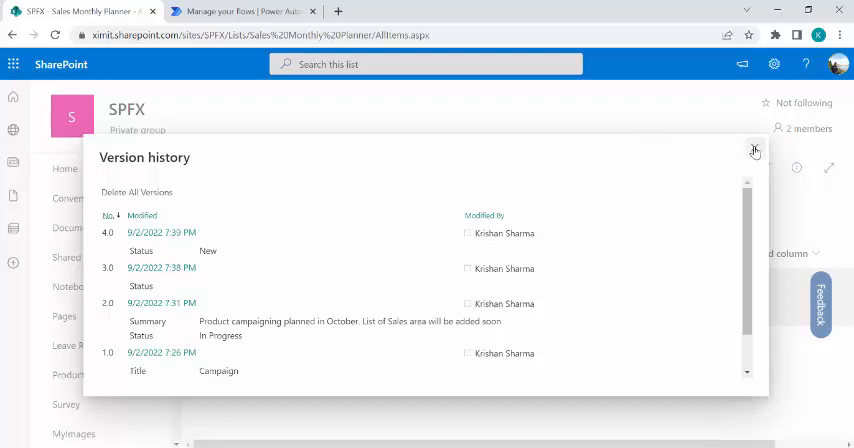
Close version history, confirm Campaign's Status is still New, and return to Power Automate.
click(754, 150)
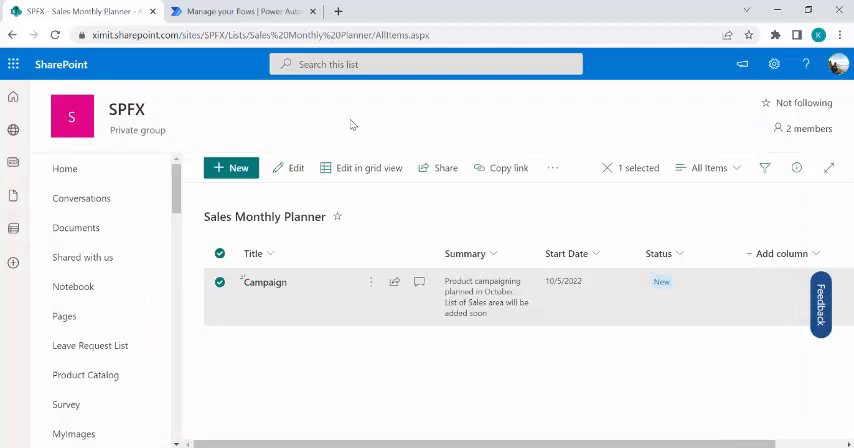
click(240, 11)
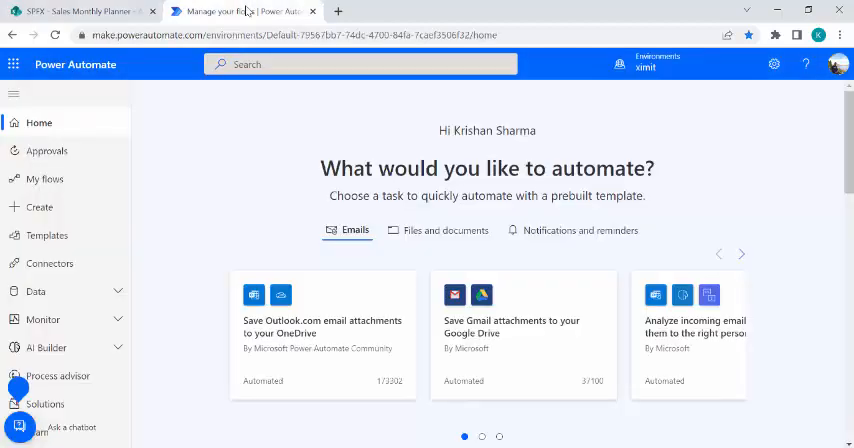
click(75, 11)
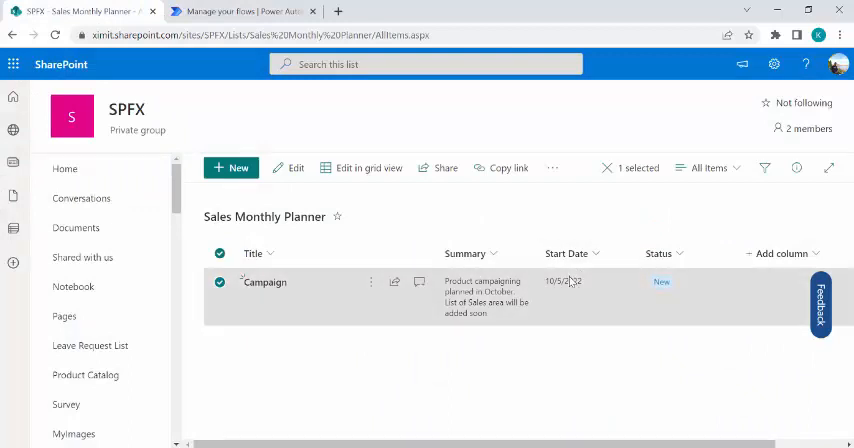
mouse_move(630, 225)
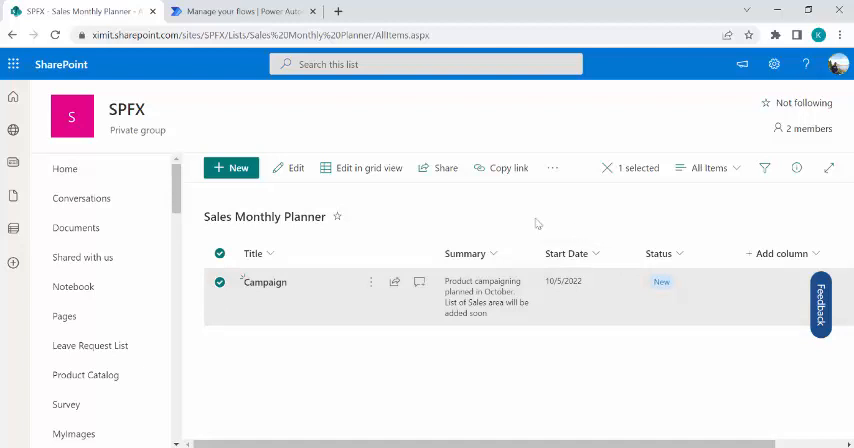
mouse_move(599, 206)
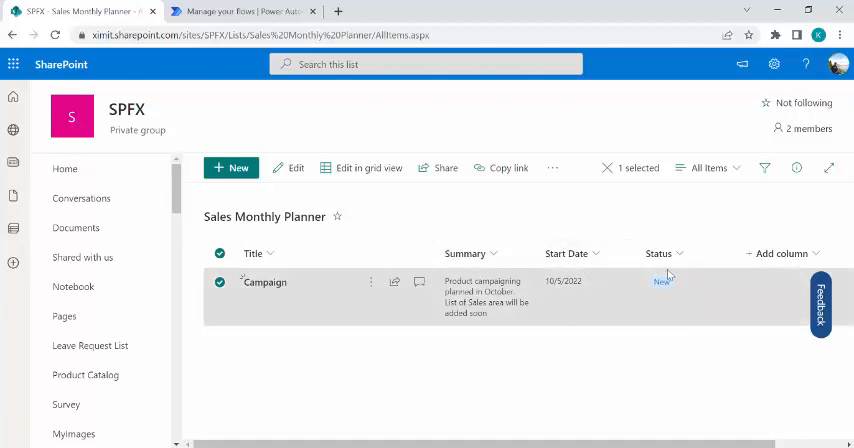
mouse_move(670, 272)
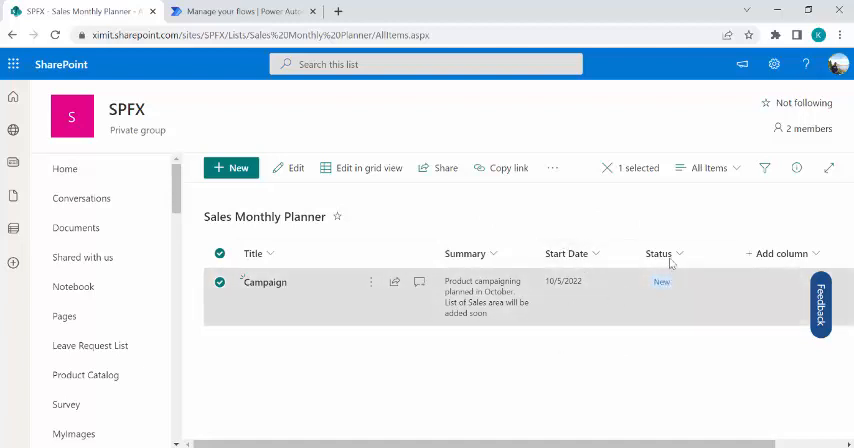
mouse_move(605, 312)
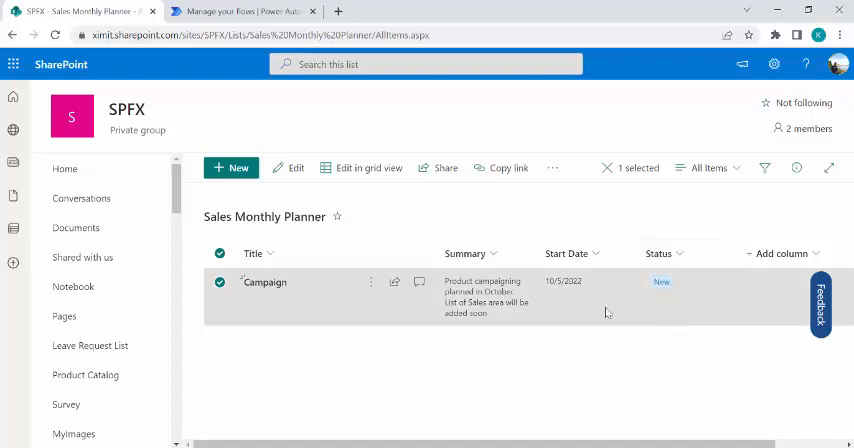
mouse_move(445, 330)
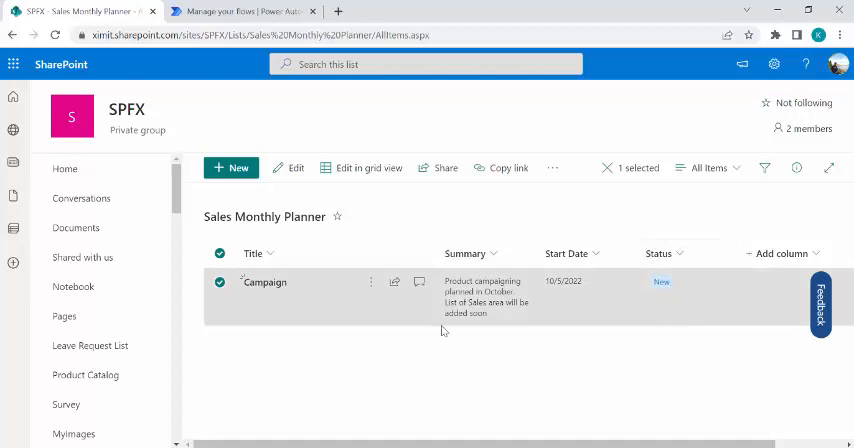
mouse_move(364, 353)
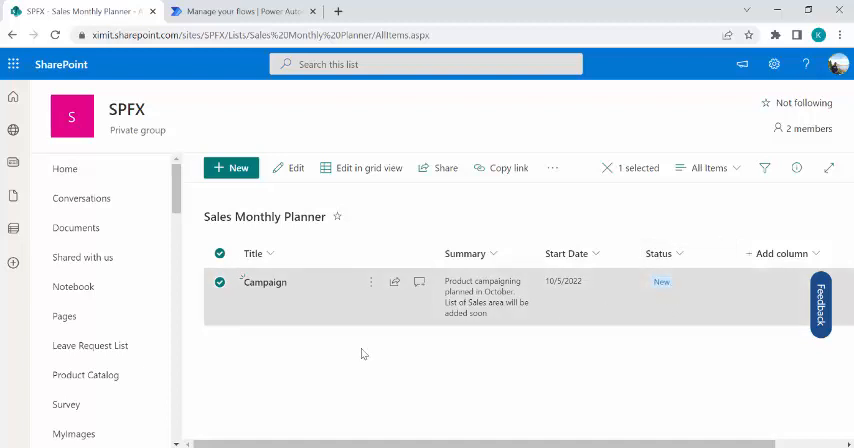
click(243, 11)
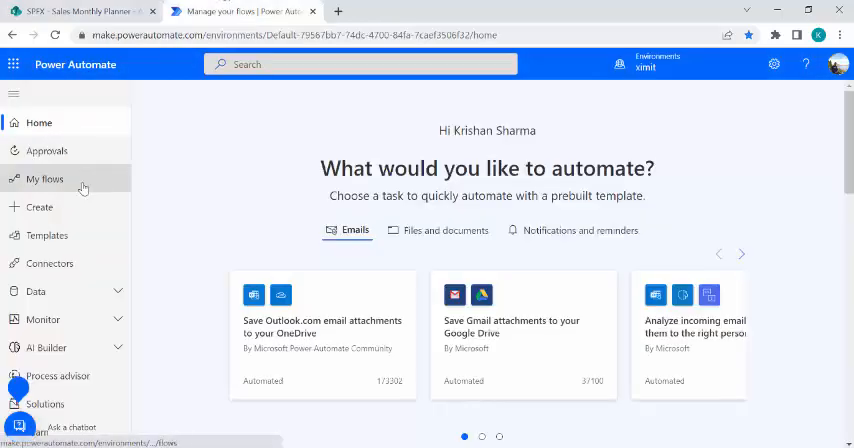
Create the scheduled flow 'UpdateSalesPlans' repeating every 1 day.
click(39, 207)
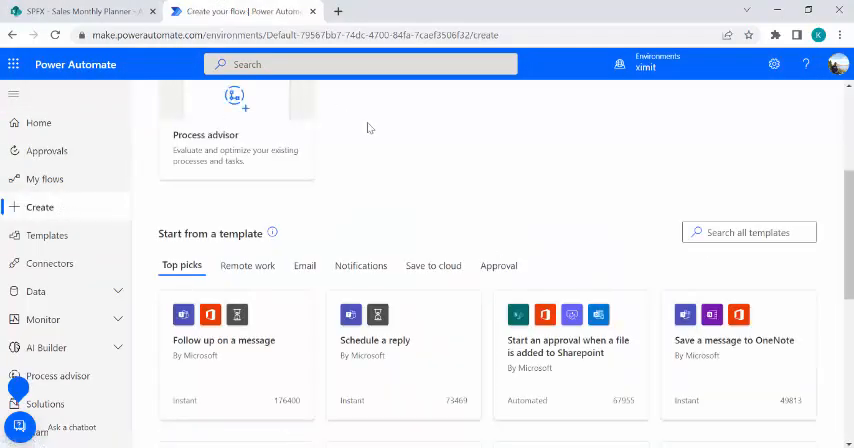
scroll(up, 3)
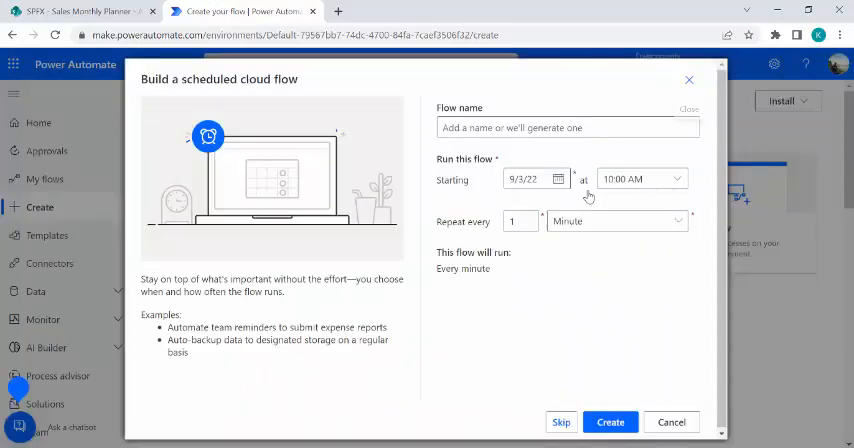
click(567, 127)
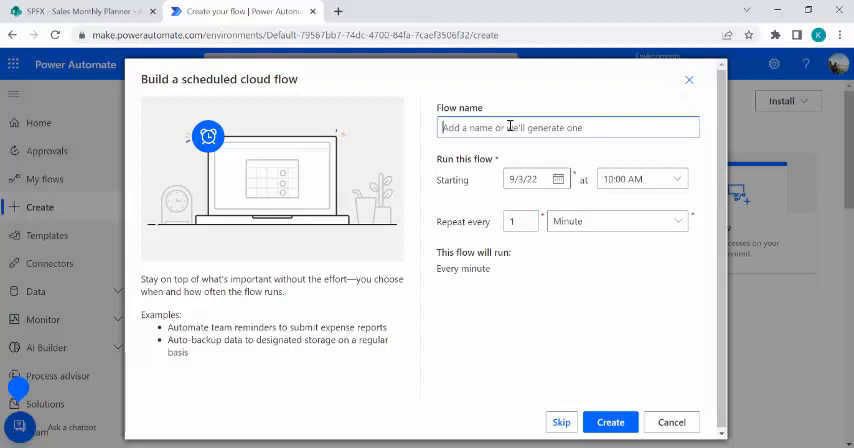
text(Update)
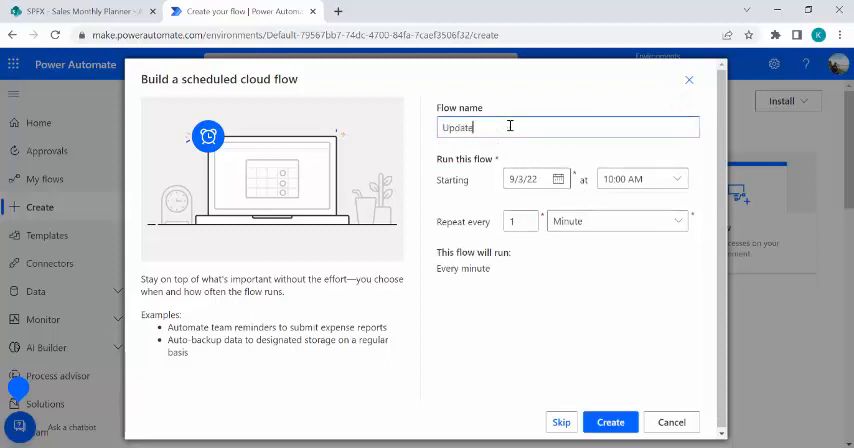
text(Sales)
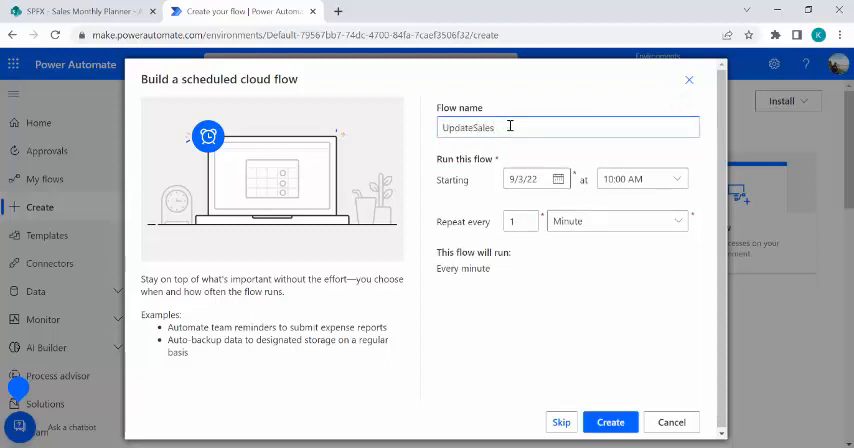
text(Plans)
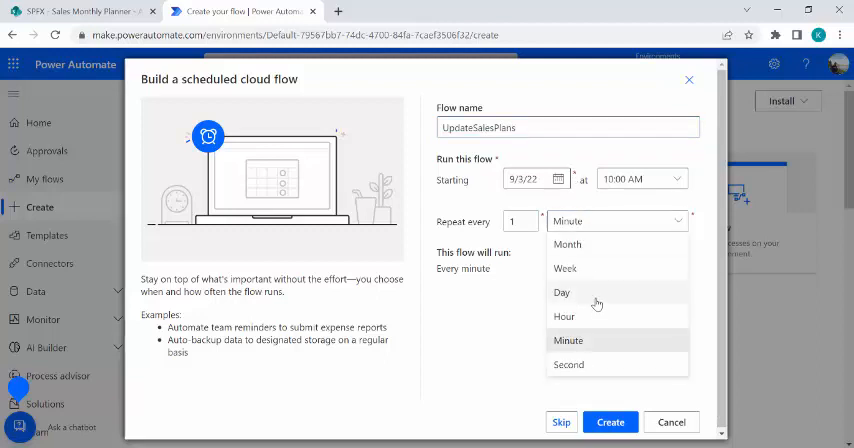
click(562, 292)
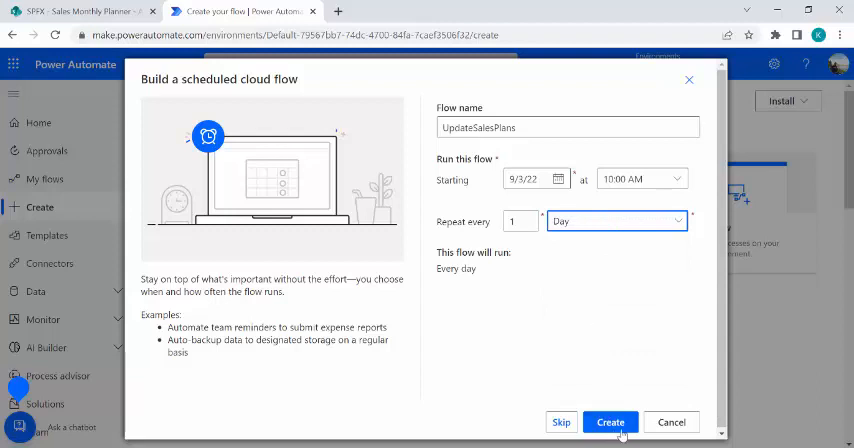
click(610, 421)
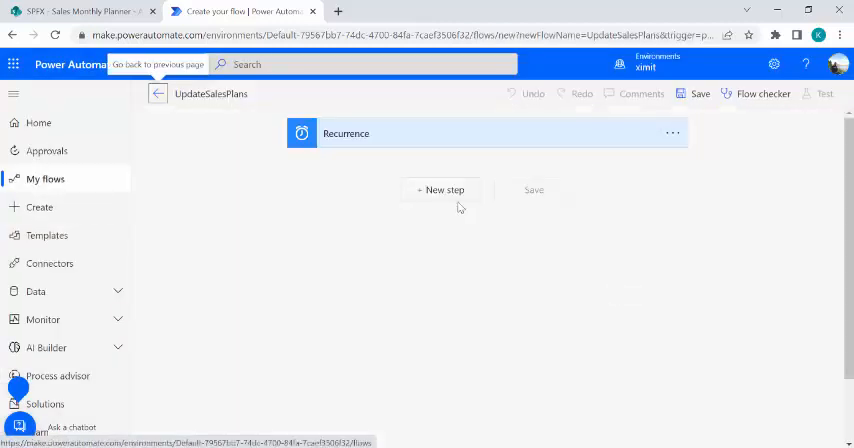
Search for 'send' and add 'Send an HTTP request to SharePoint' after Recurrence.
click(444, 190)
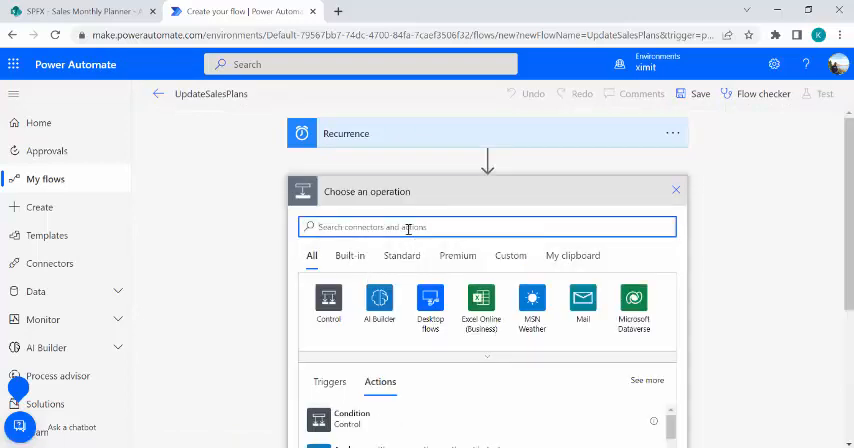
text(update item)
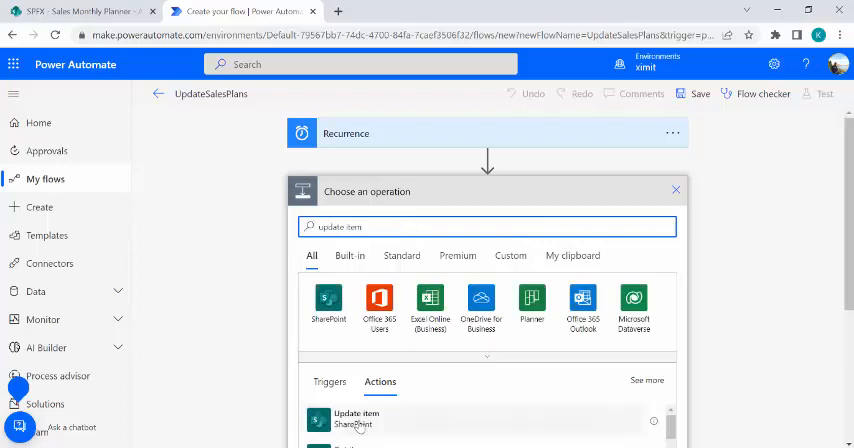
mouse_move(400, 421)
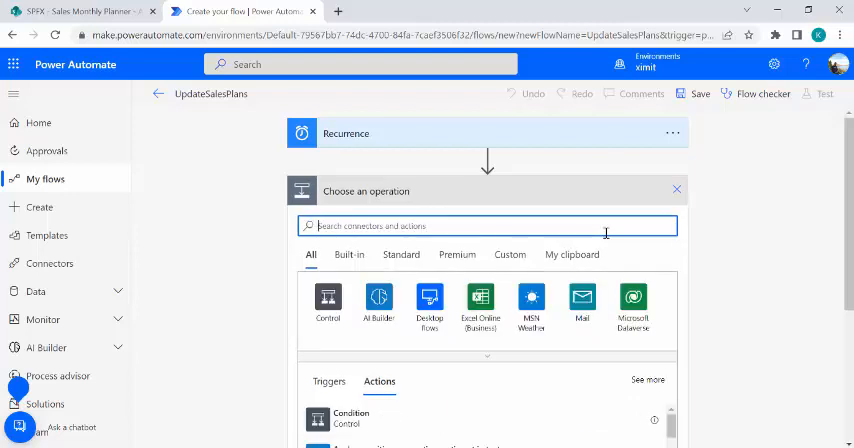
text(send http)
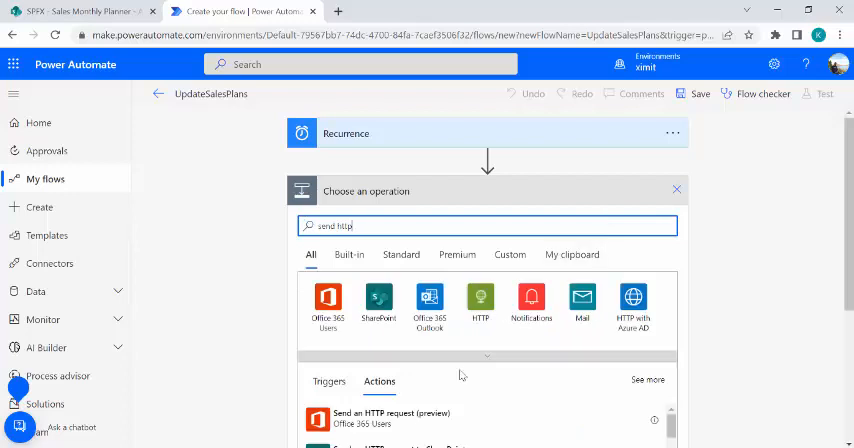
scroll(down, 3)
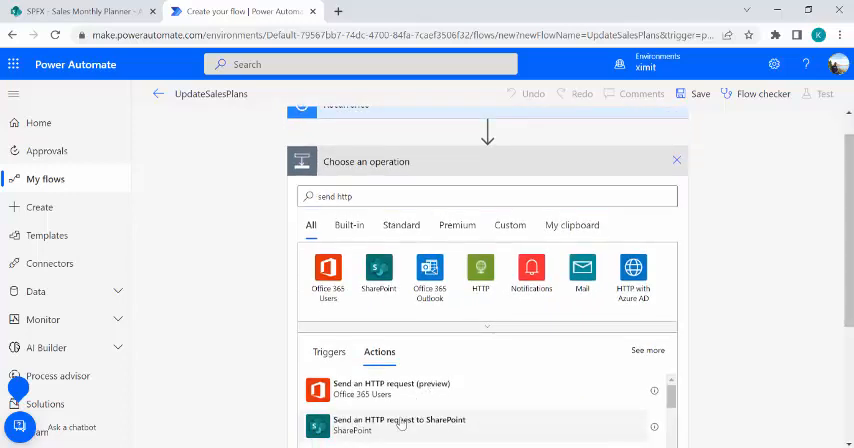
click(400, 424)
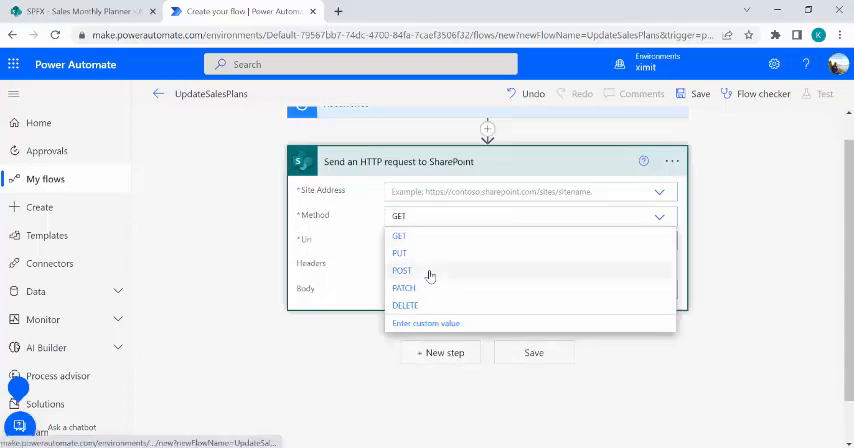
Set Site Address to SPFX and Method to POST, and grab validateUpdateListItem from Notepad.
click(525, 191)
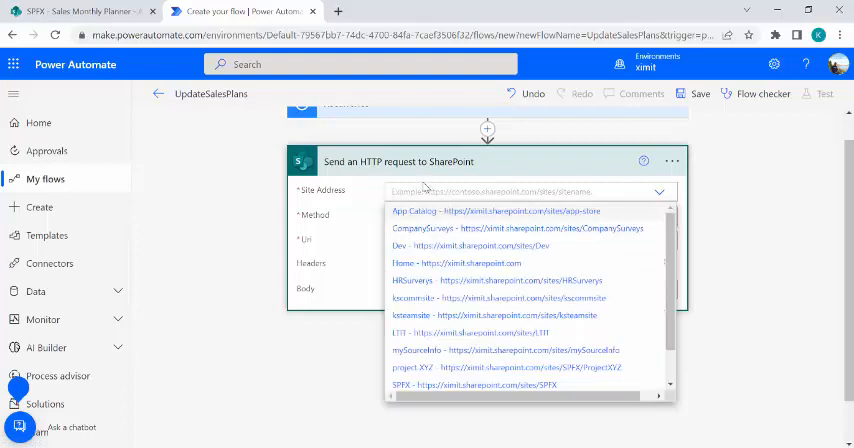
mouse_move(649, 319)
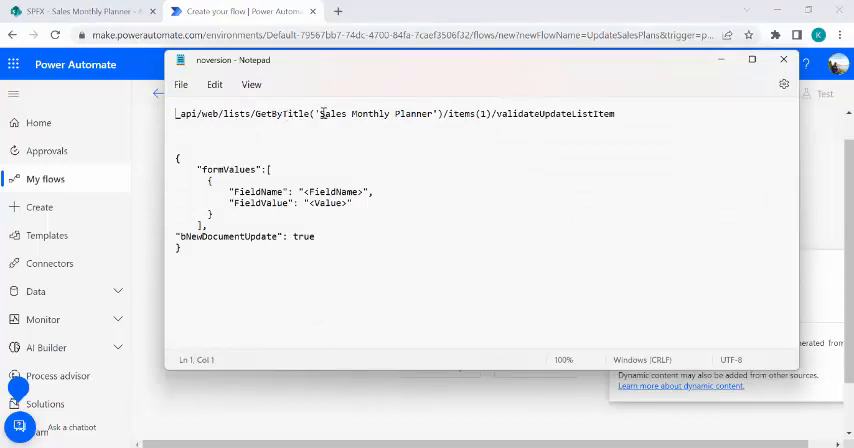
mouse_move(455, 113)
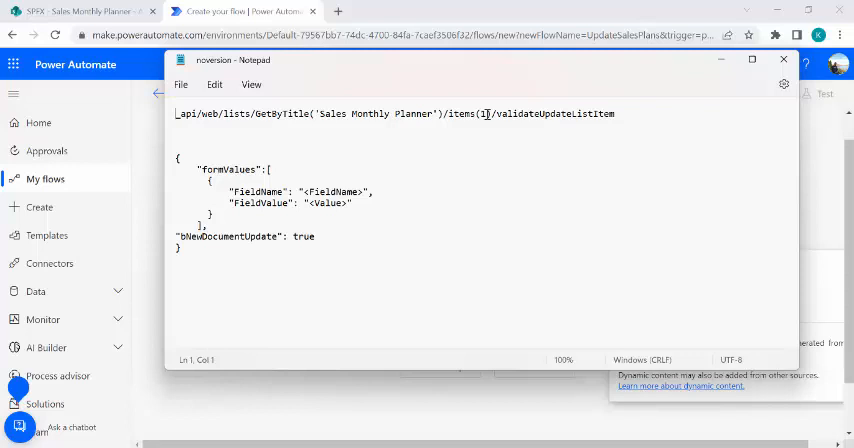
click(485, 113)
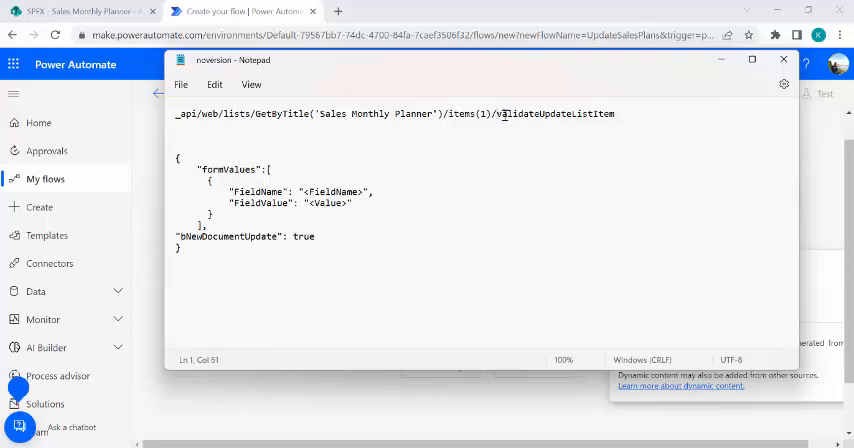
double_click(555, 113)
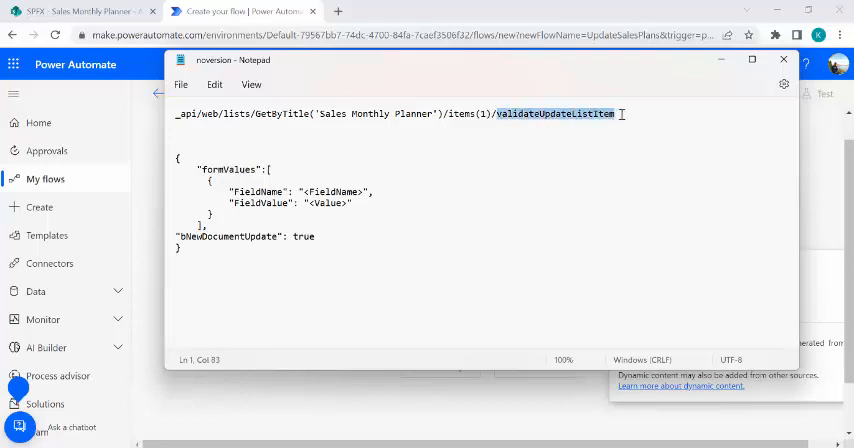
click(620, 113)
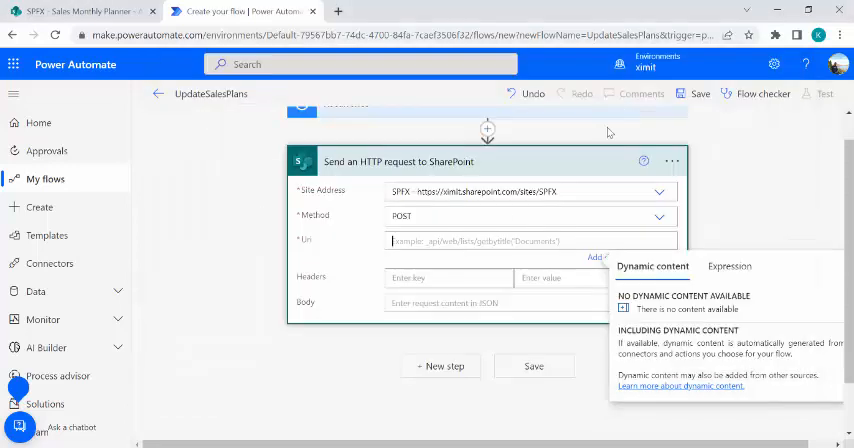
Enter Uri _api/web/lists/GetByTitle('Sales Monthly Planner')/items(1)/validateUpdateListItem.
text(_api/web/lists/GetByTitle('Sales Monthly Planner')/items(1)/validateUpdateListItem)
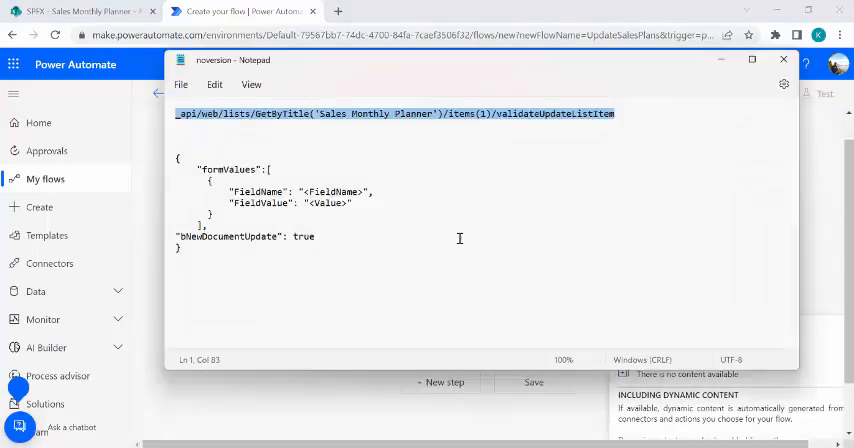
click(197, 169)
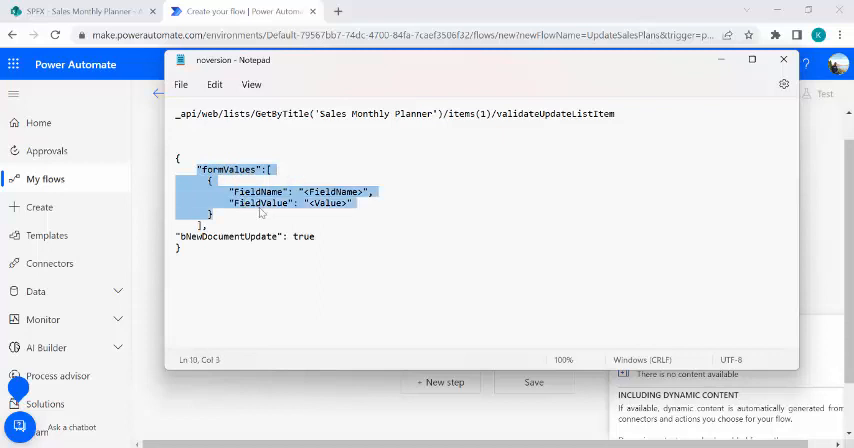
click(345, 192)
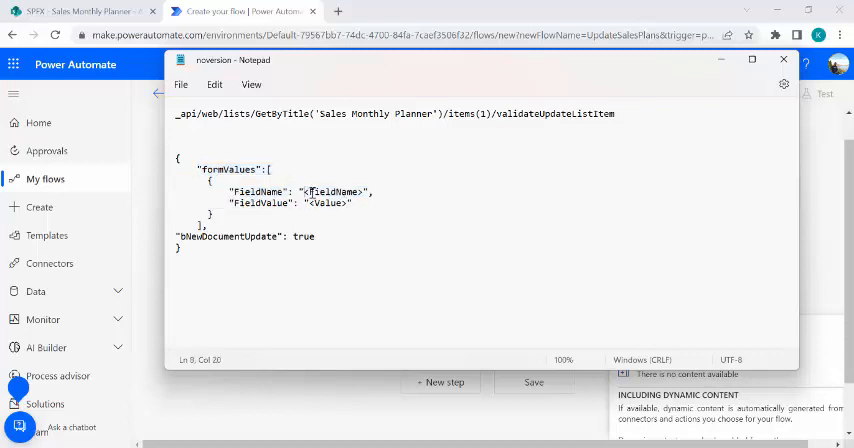
Fill the JSON body with field Status and value 'In Progress', then paste it into Body.
double_click(335, 191)
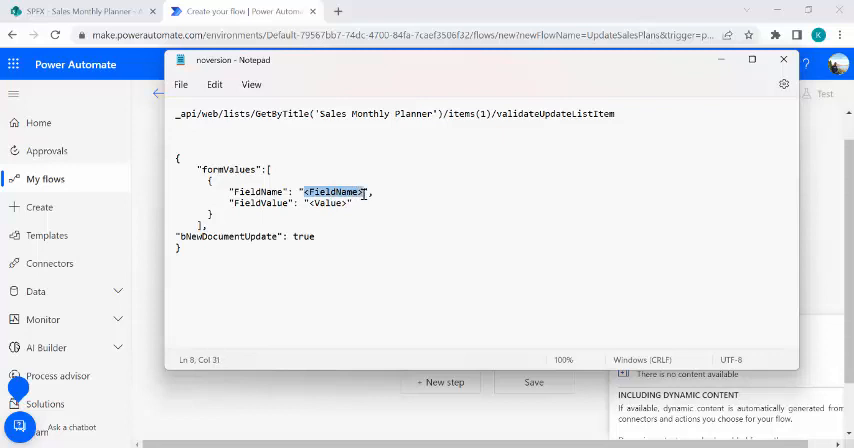
text(Status)
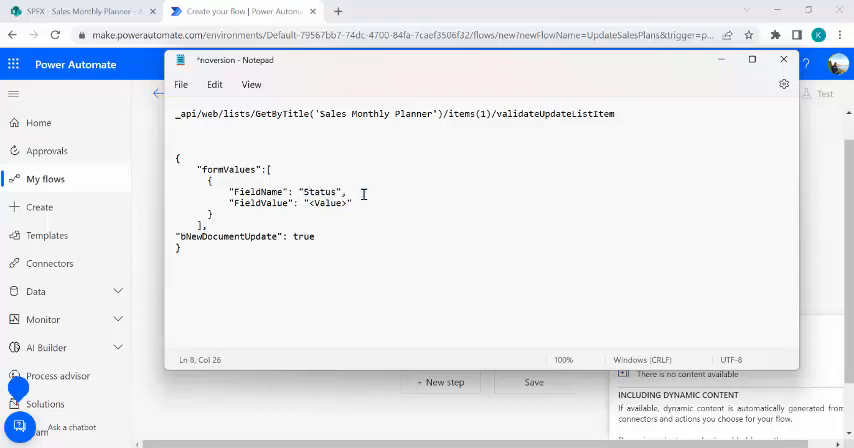
double_click(325, 203)
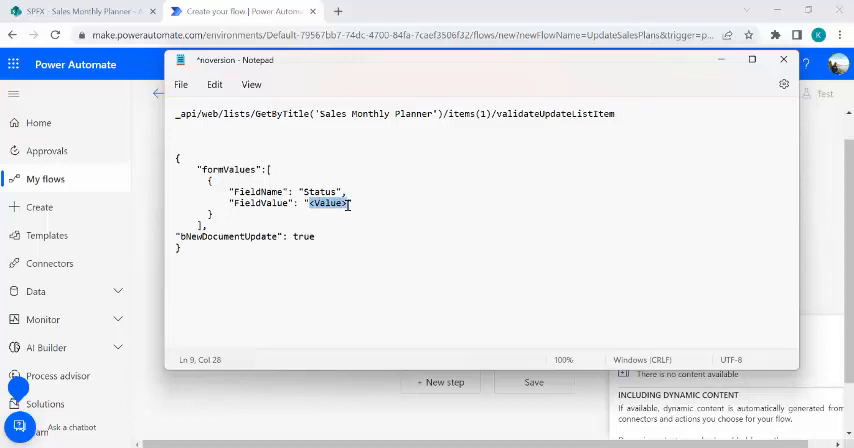
text(In Progress)
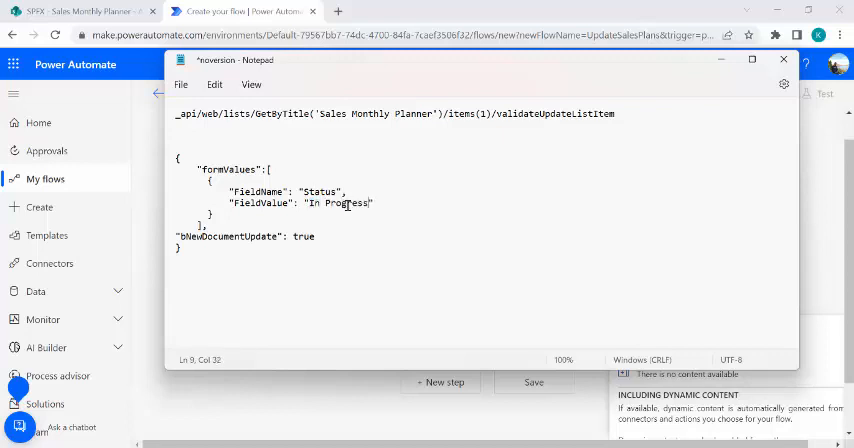
click(370, 236)
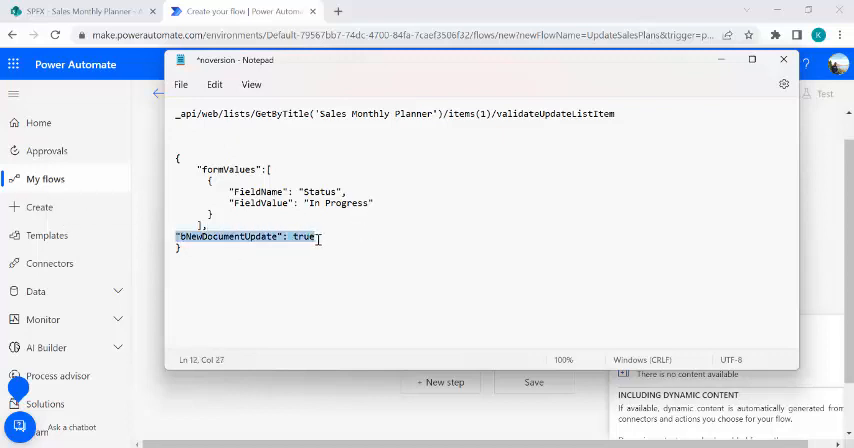
click(305, 238)
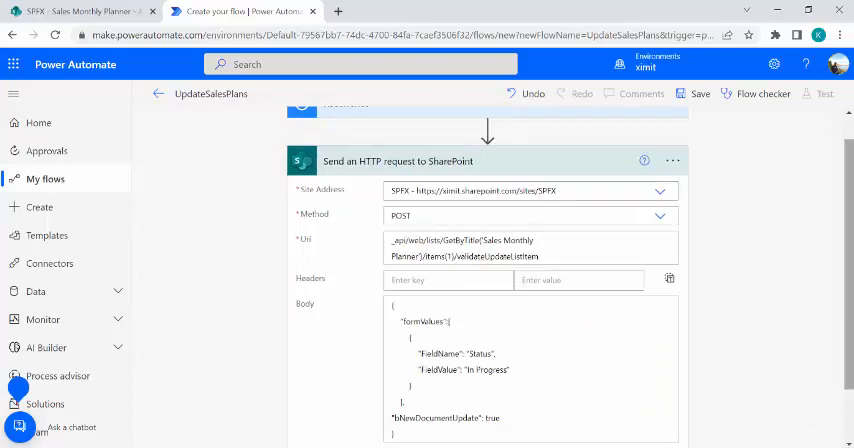
Save the UpdateSalesPlans flow.
scroll(down, 3)
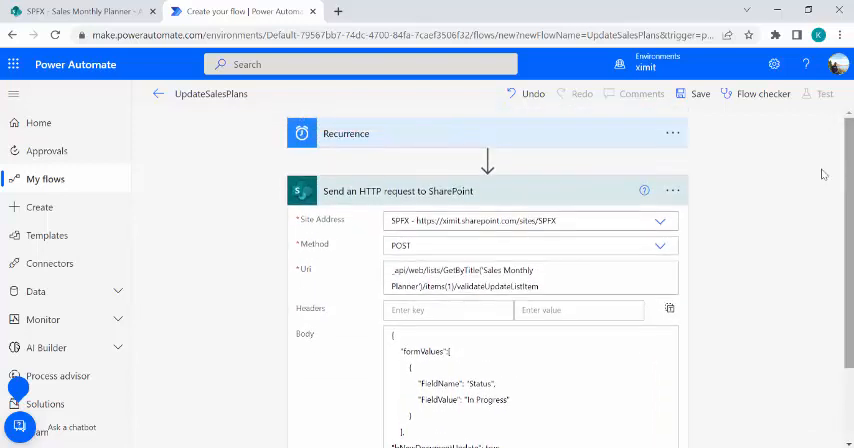
click(699, 93)
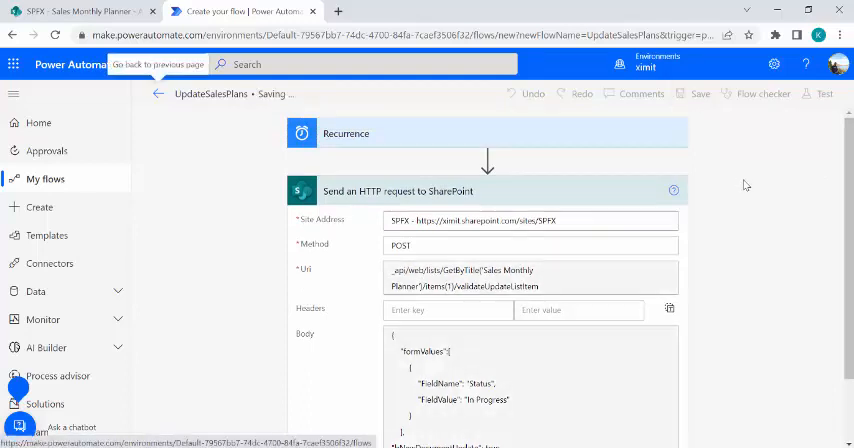
mouse_move(190, 167)
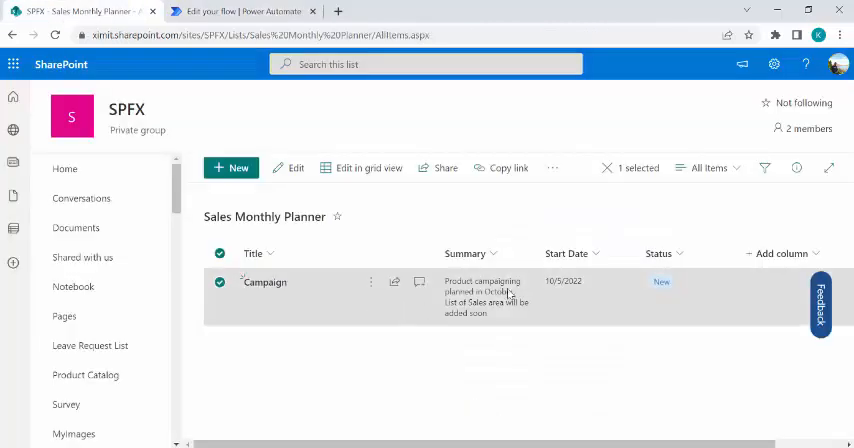
mouse_move(337, 186)
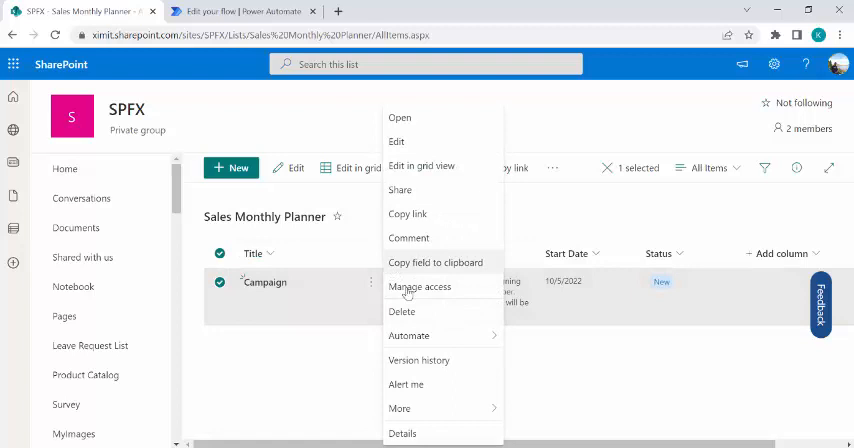
Recheck Campaign version history, where 4.0 shows Status New, then return to the flow.
click(418, 360)
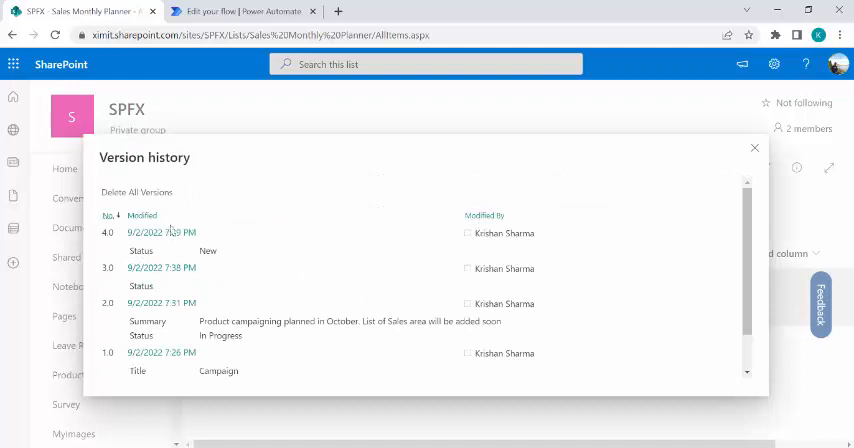
mouse_move(226, 254)
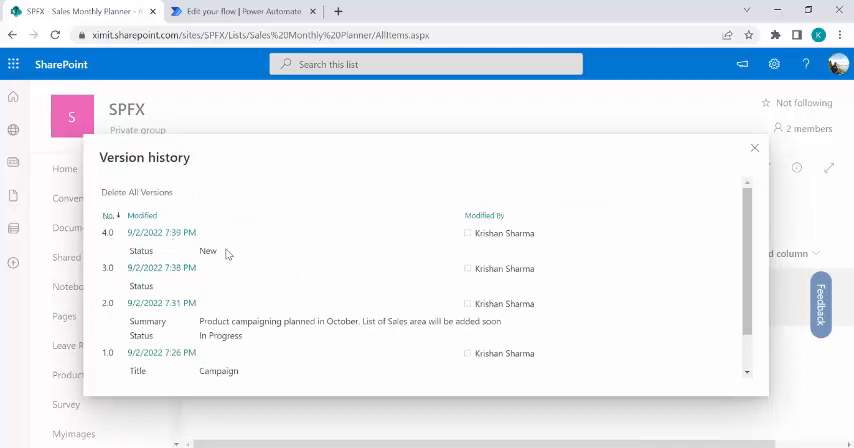
click(240, 11)
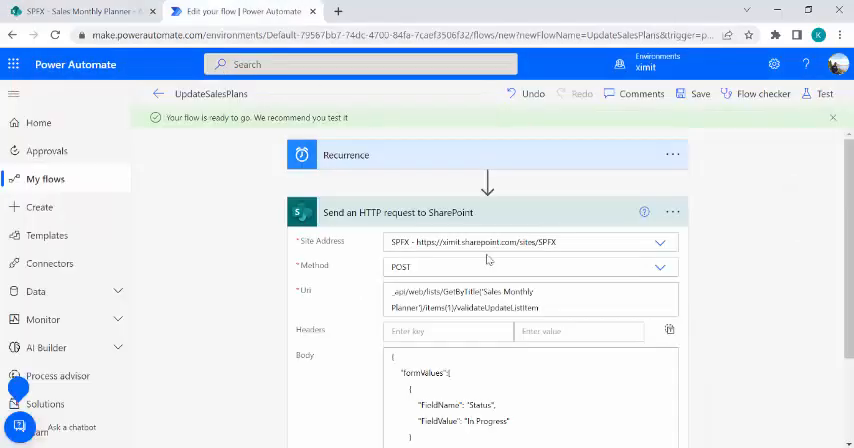
Start a manual test run of UpdateSalesPlans.
click(825, 93)
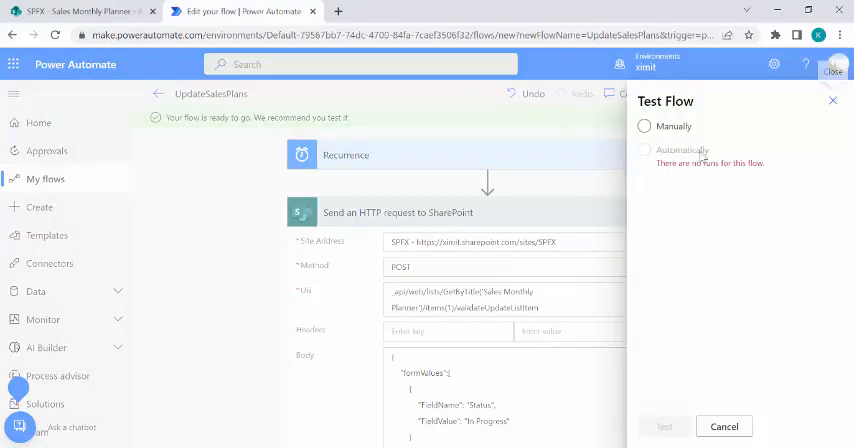
click(645, 126)
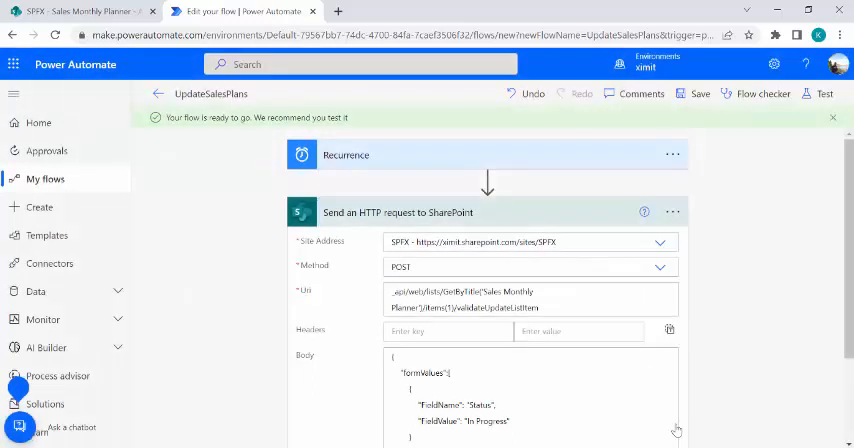
click(824, 93)
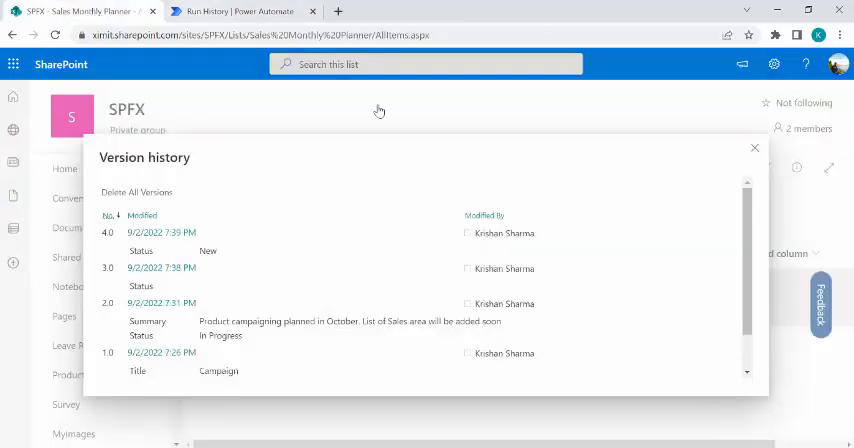
Reopen the Campaign item's version history to confirm version 4.0 shows Status In Progress.
click(754, 148)
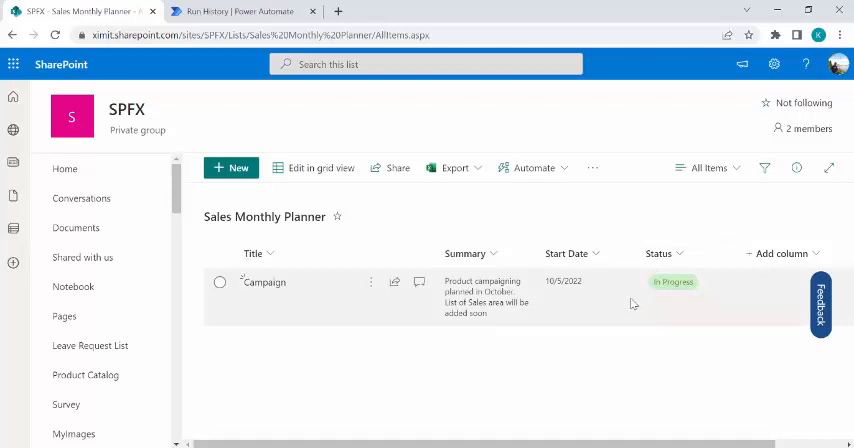
mouse_move(371, 287)
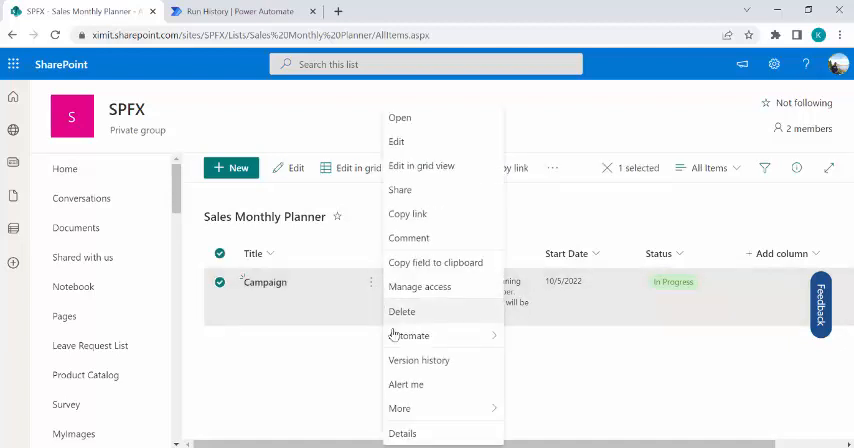
click(418, 360)
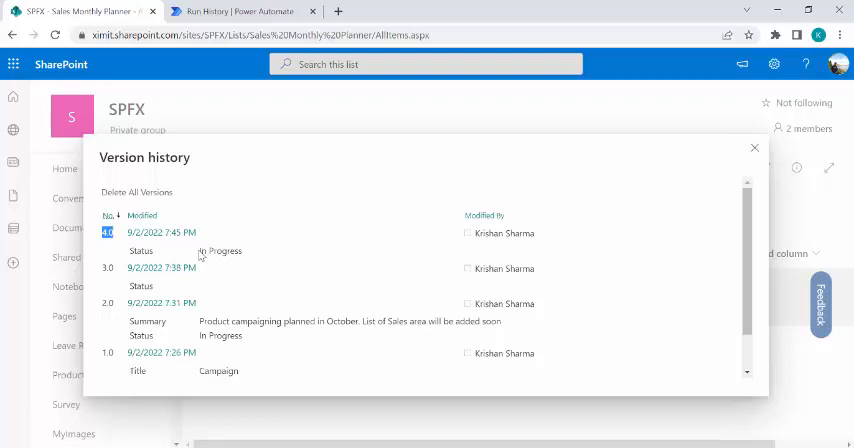
mouse_move(248, 256)
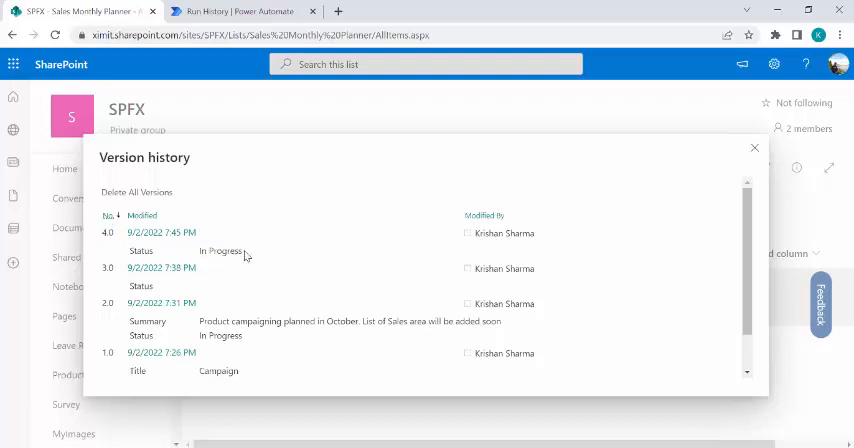
double_click(220, 251)
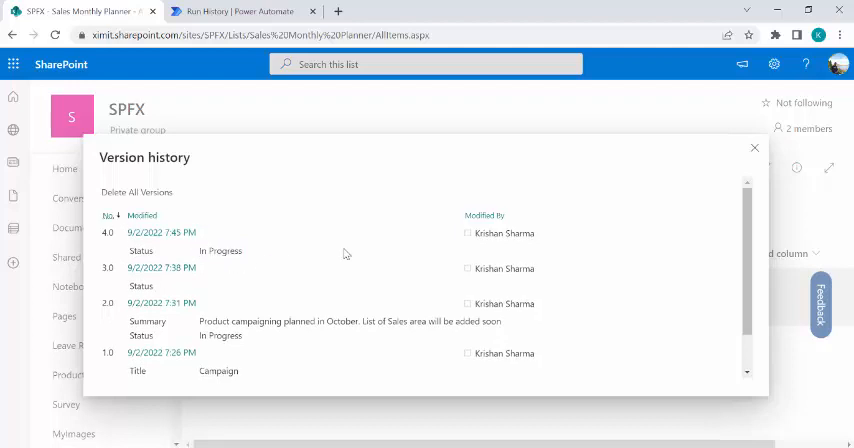
mouse_move(429, 203)
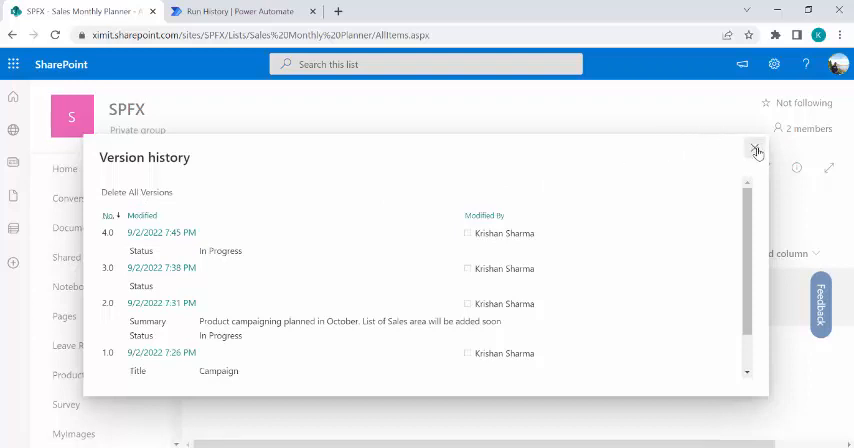
click(757, 149)
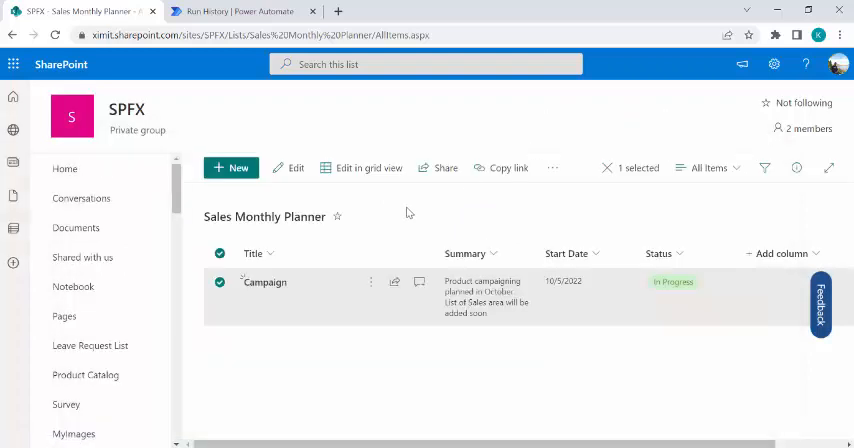